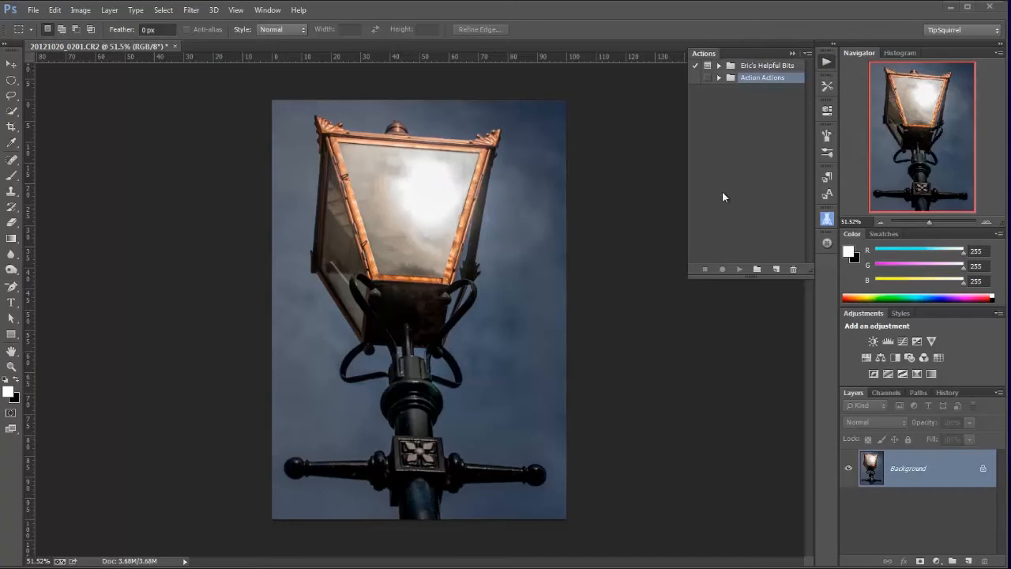
mouse_move(725, 134)
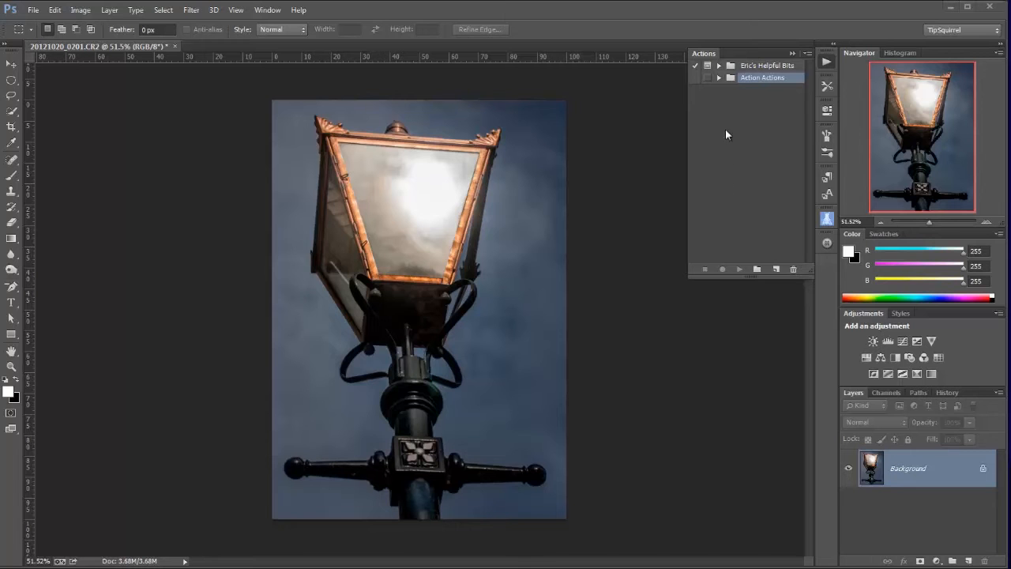
mouse_move(626, 160)
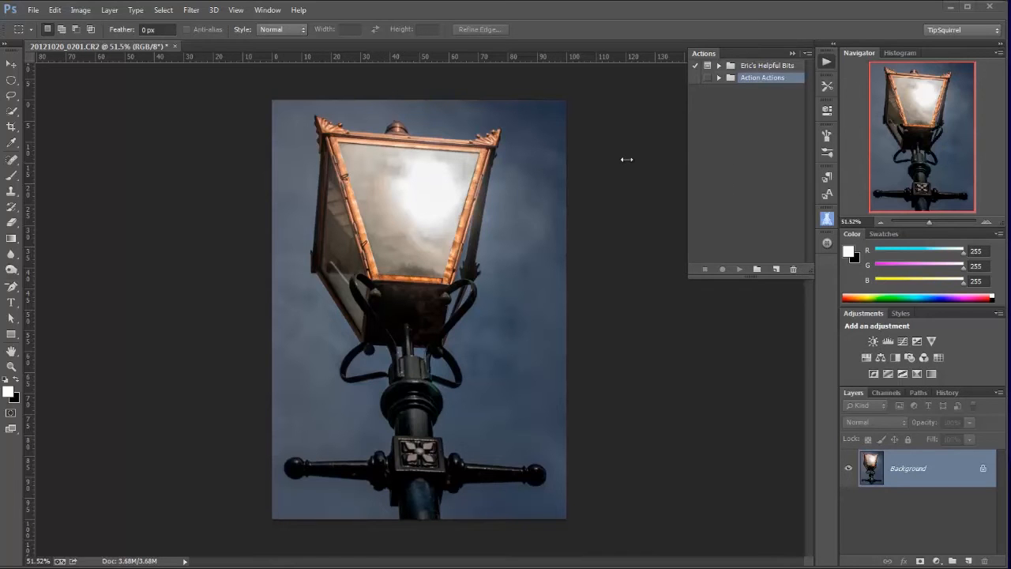
mouse_move(673, 126)
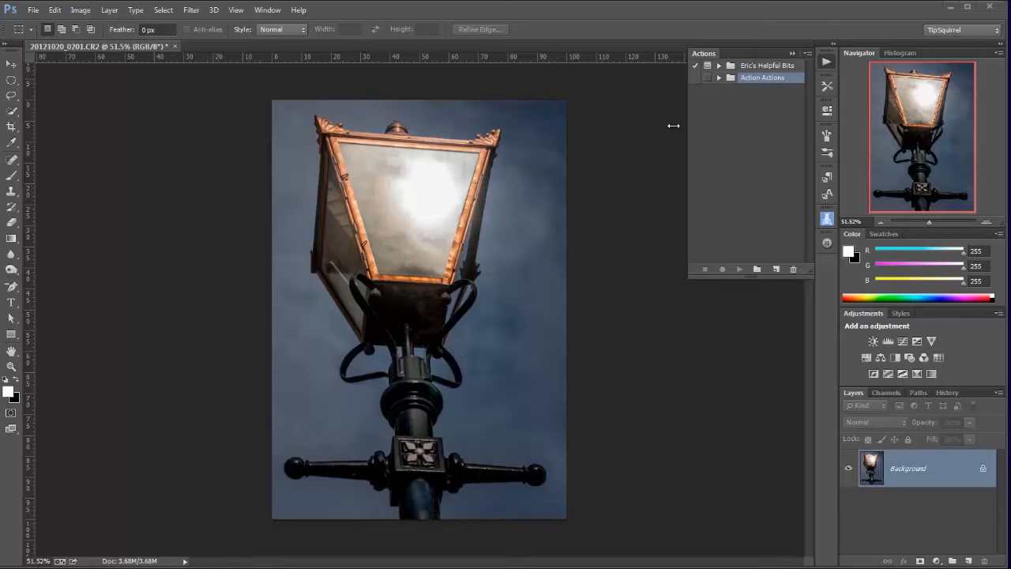
mouse_move(752, 71)
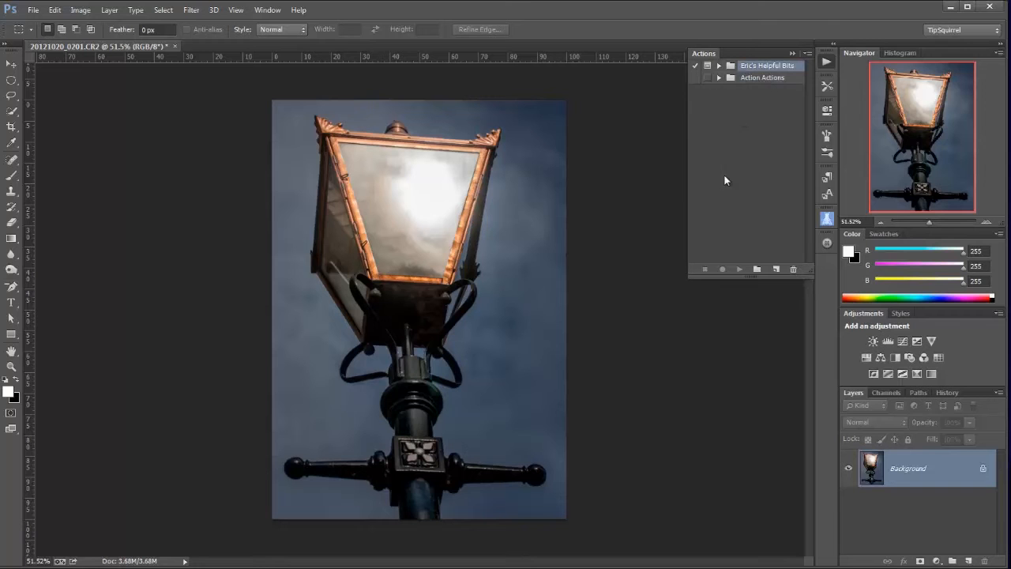
- Expand the first action set in the Actions panel to list its actions
click(718, 64)
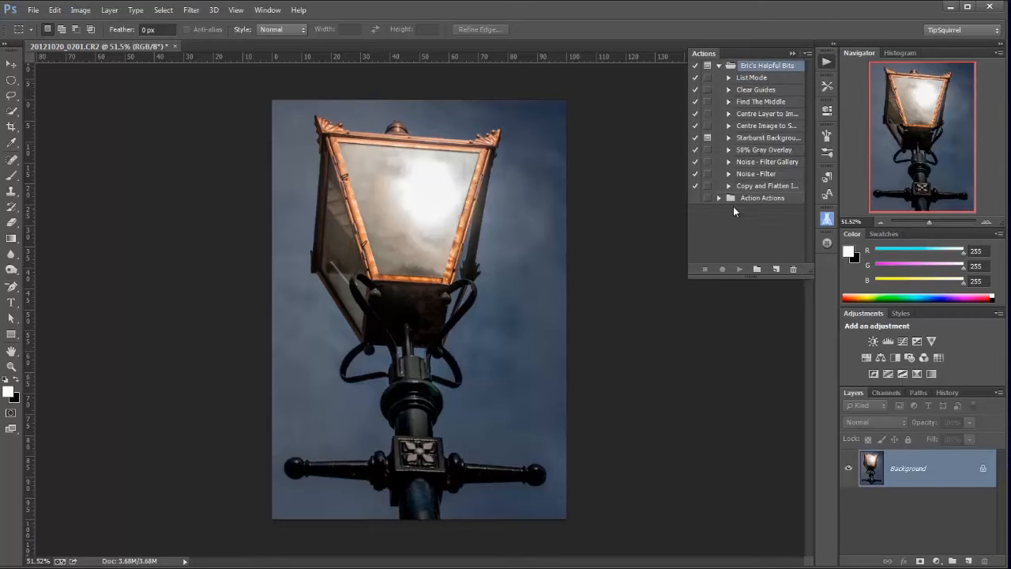
mouse_move(721, 212)
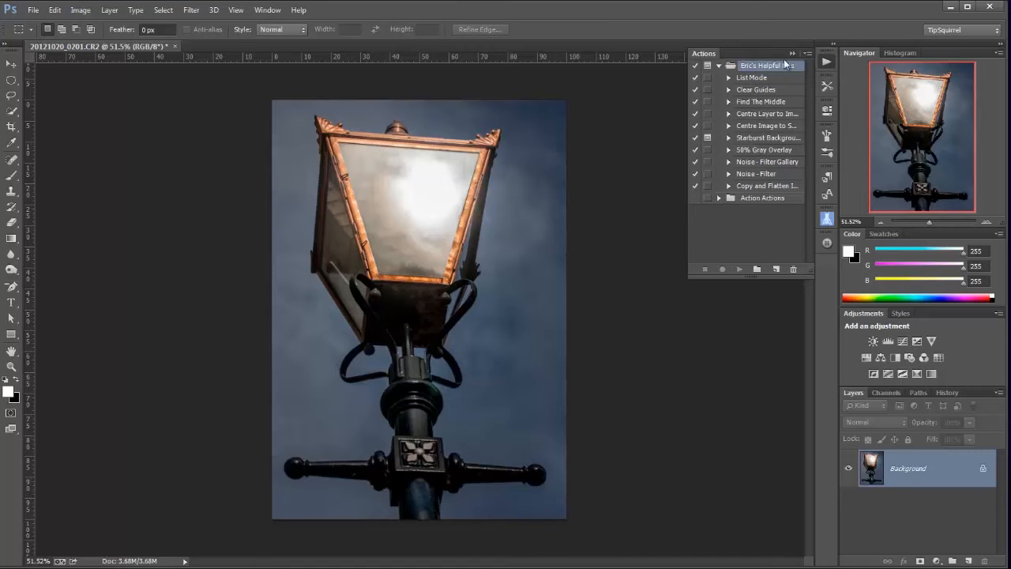
click(806, 54)
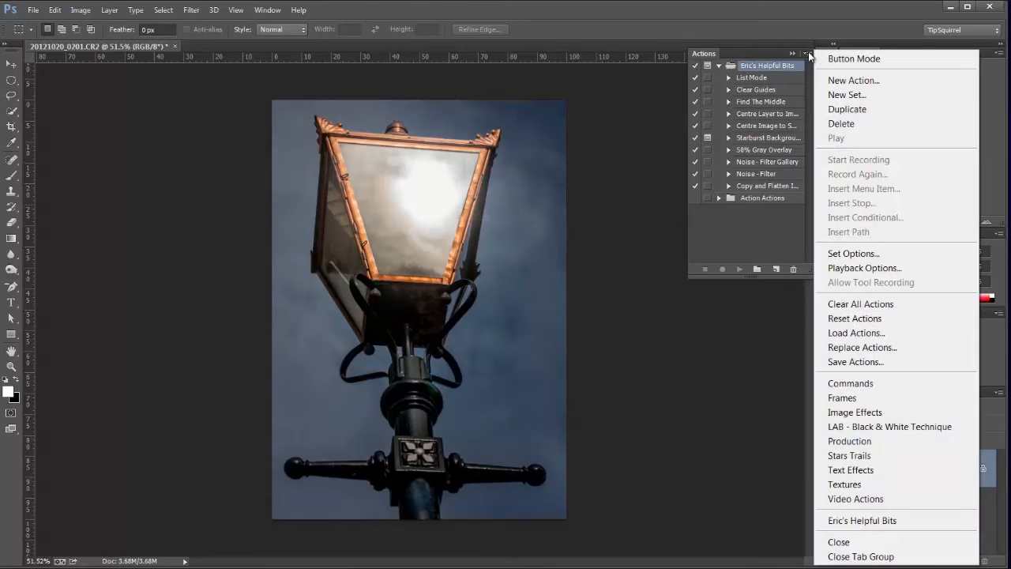
click(854, 59)
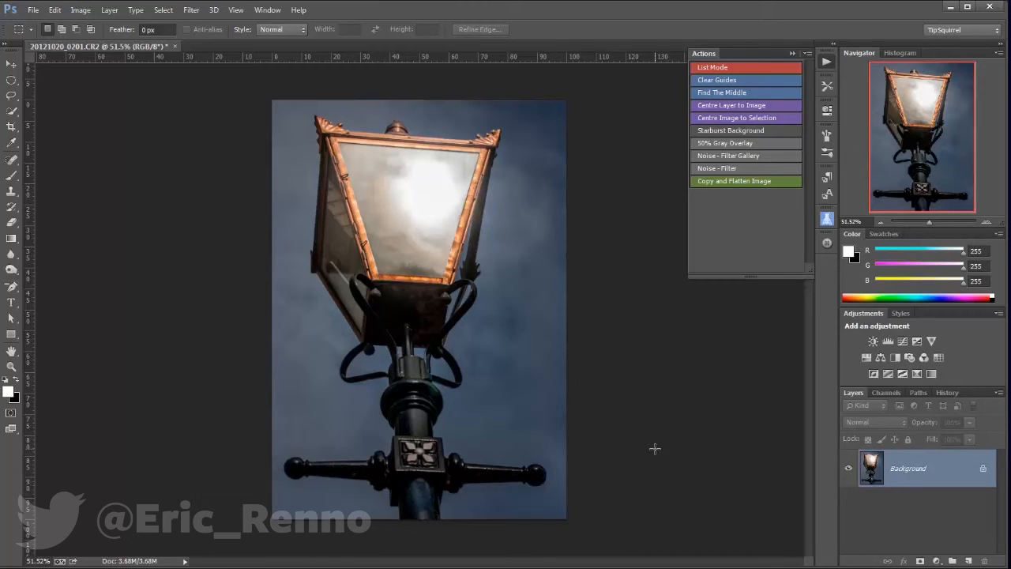
mouse_move(725, 96)
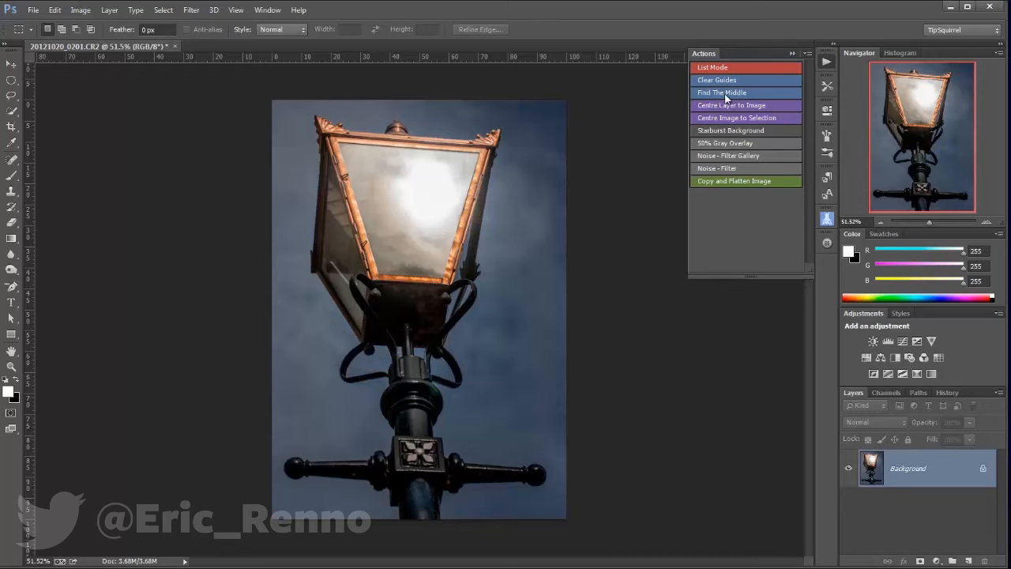
click(721, 92)
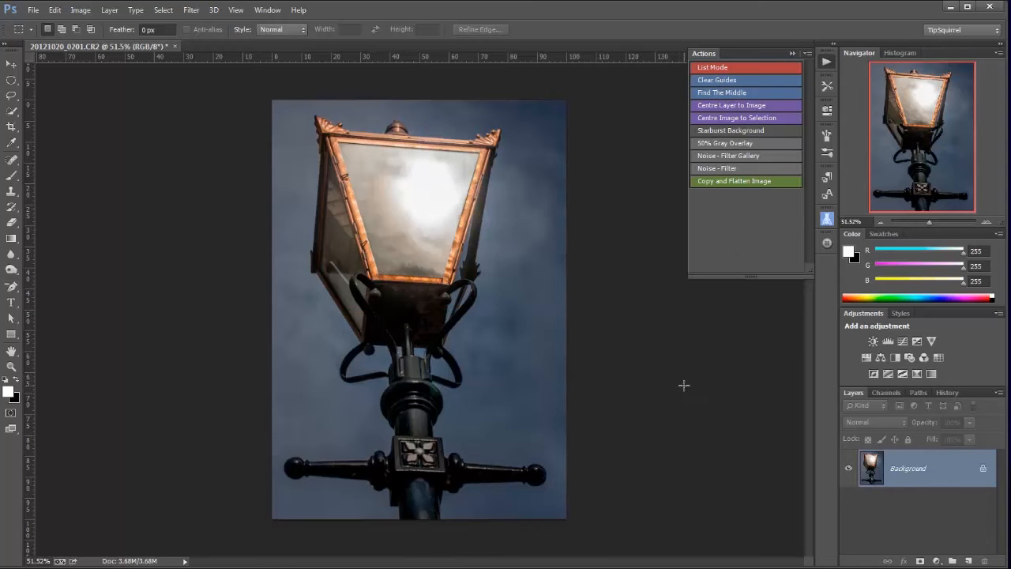
mouse_move(689, 490)
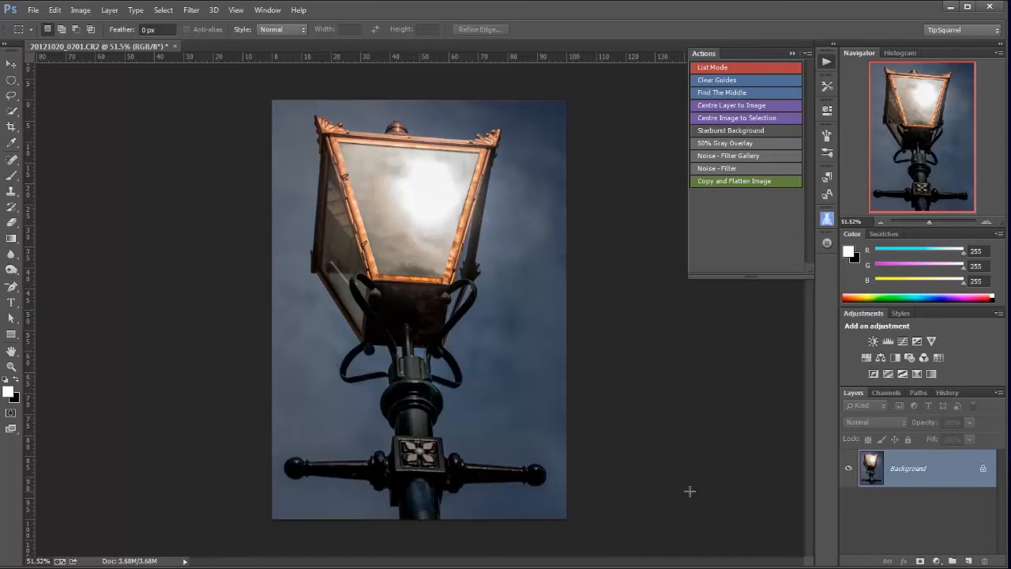
mouse_move(718, 117)
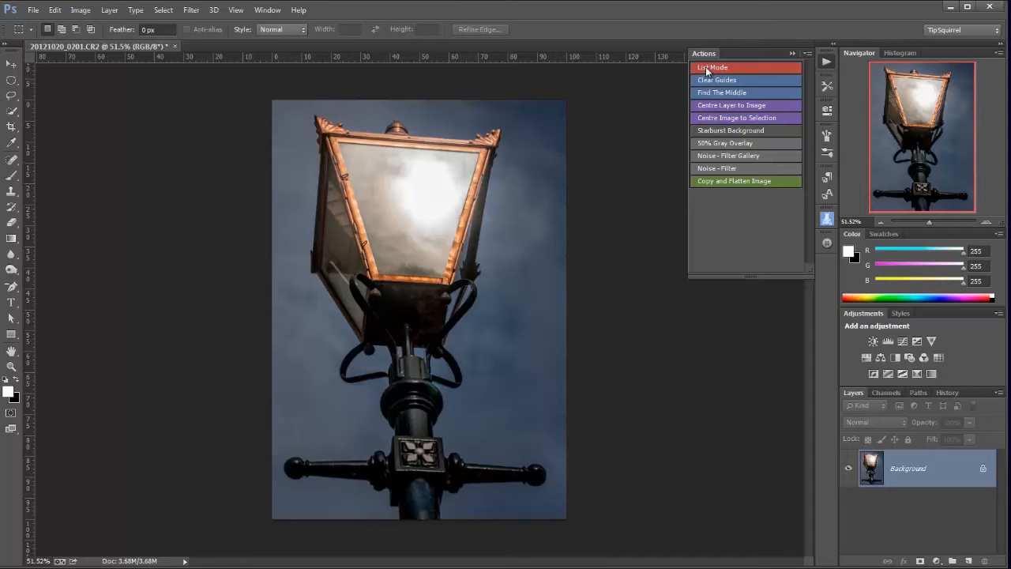
click(711, 66)
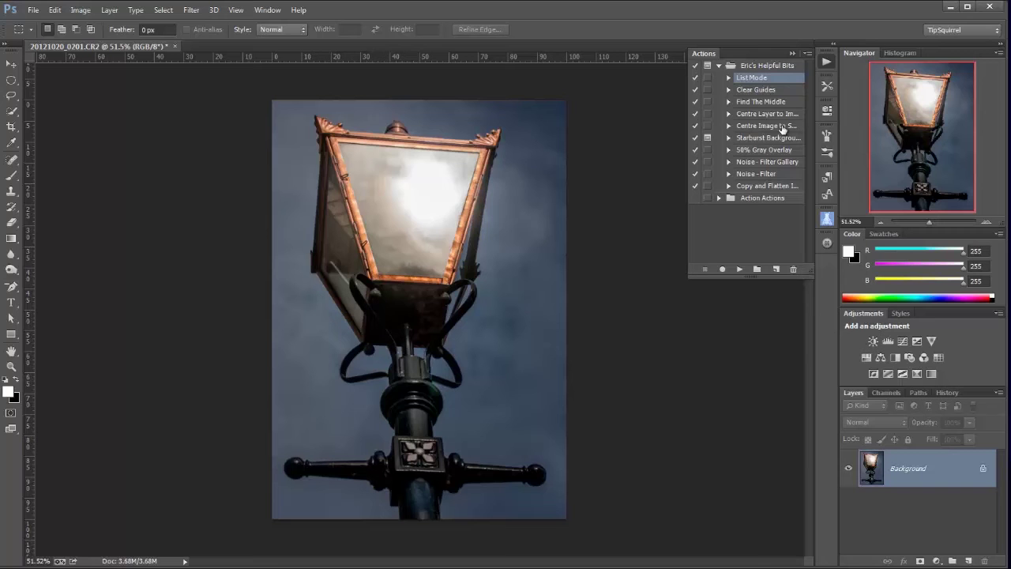
- Create a new action named Action 1 in the Action Actions set and start recording
click(719, 66)
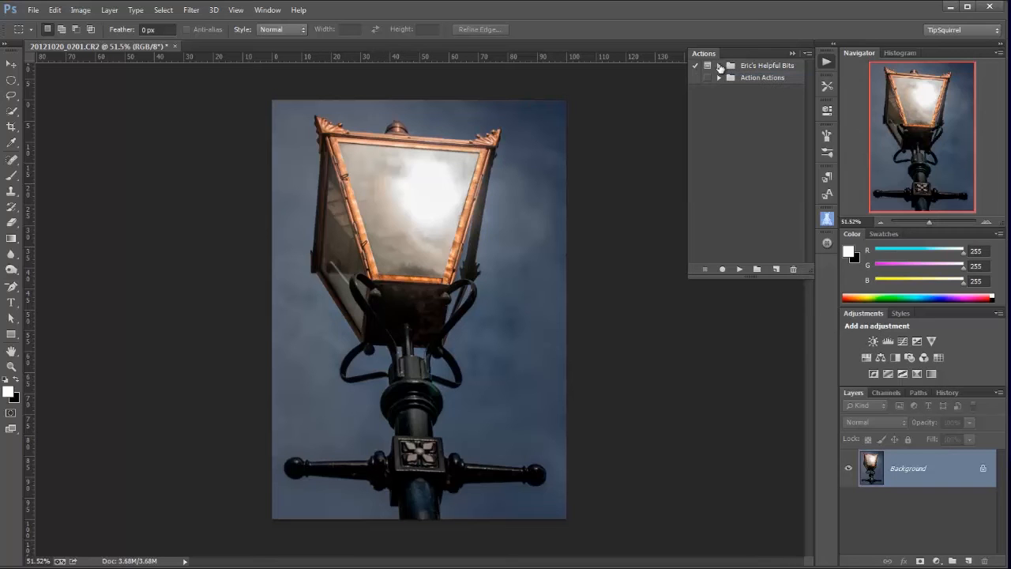
click(761, 75)
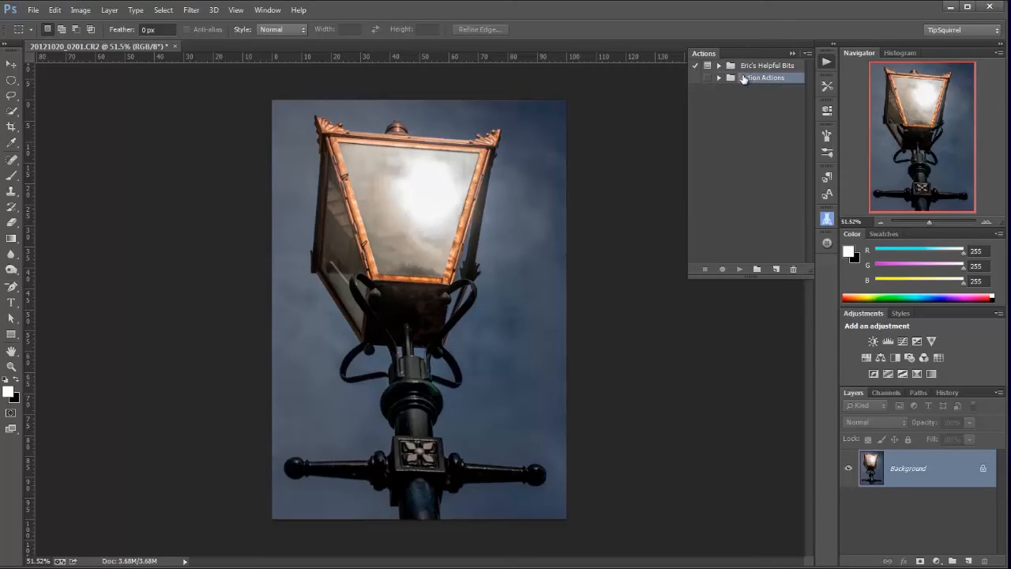
click(761, 78)
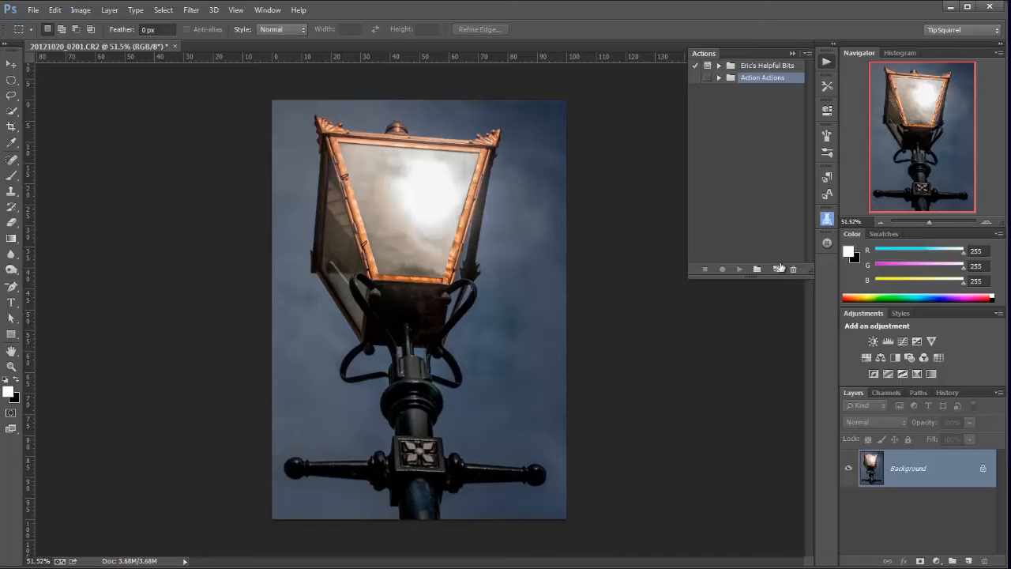
click(774, 269)
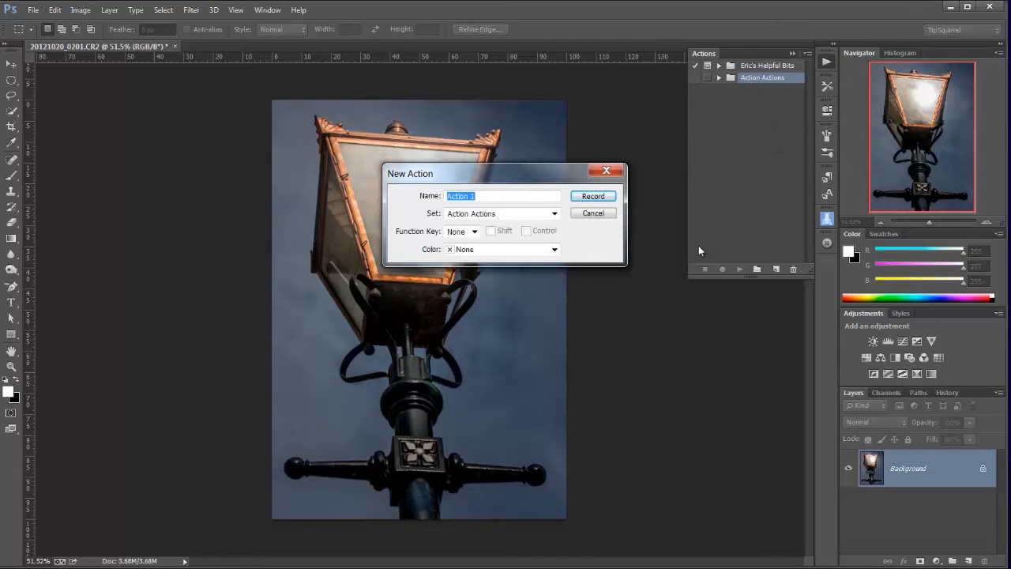
mouse_move(671, 247)
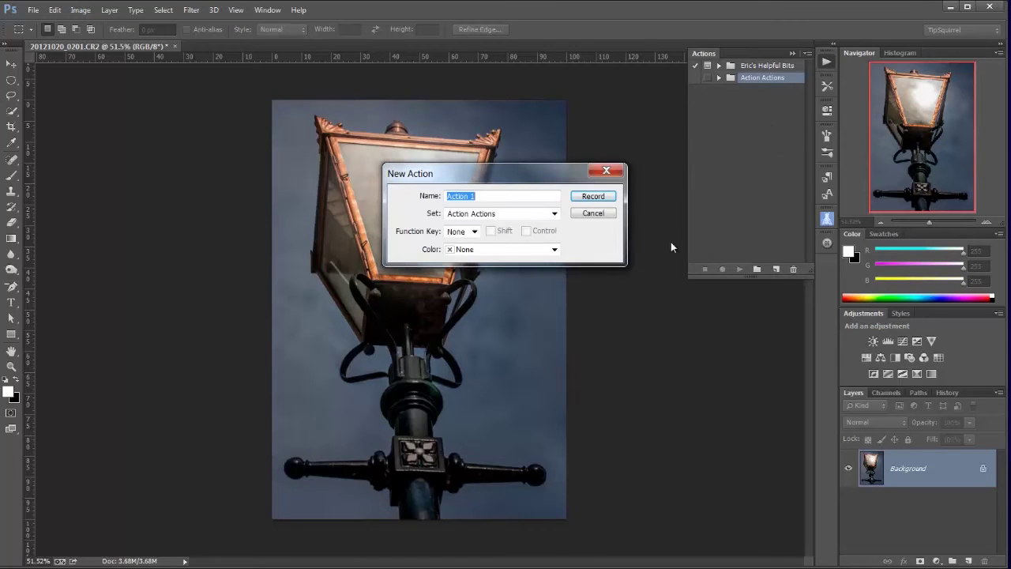
mouse_move(594, 196)
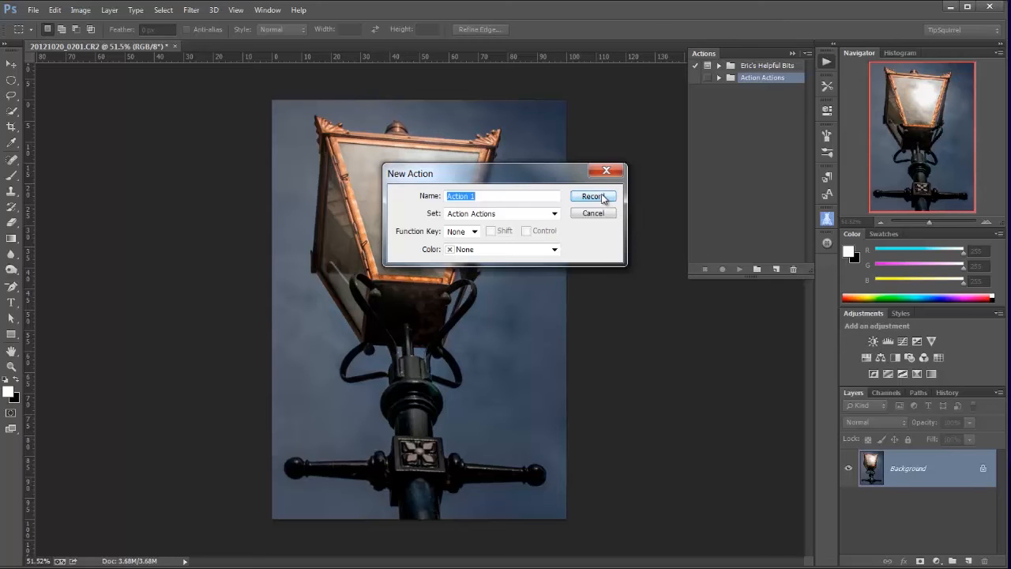
click(591, 196)
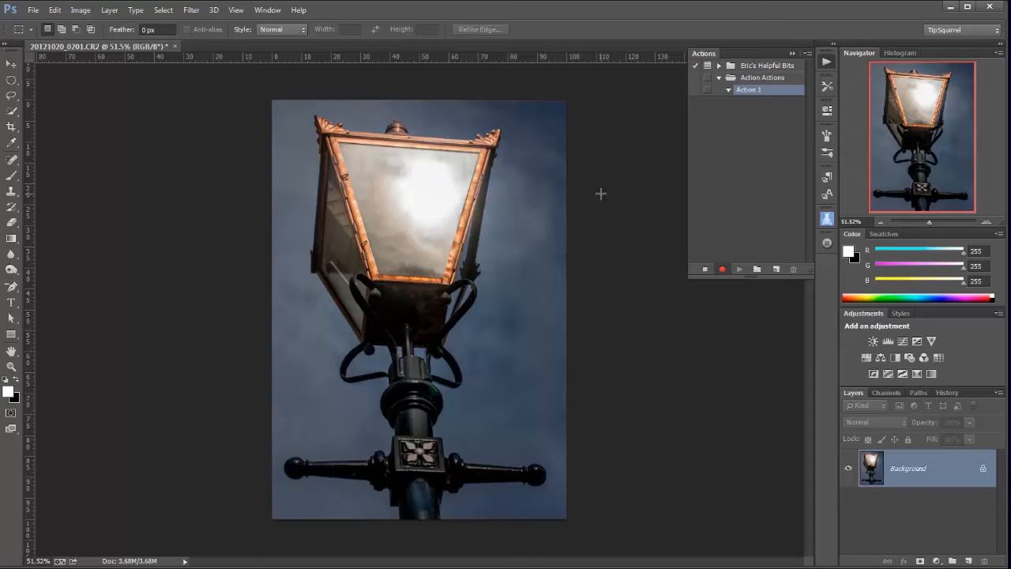
mouse_move(632, 205)
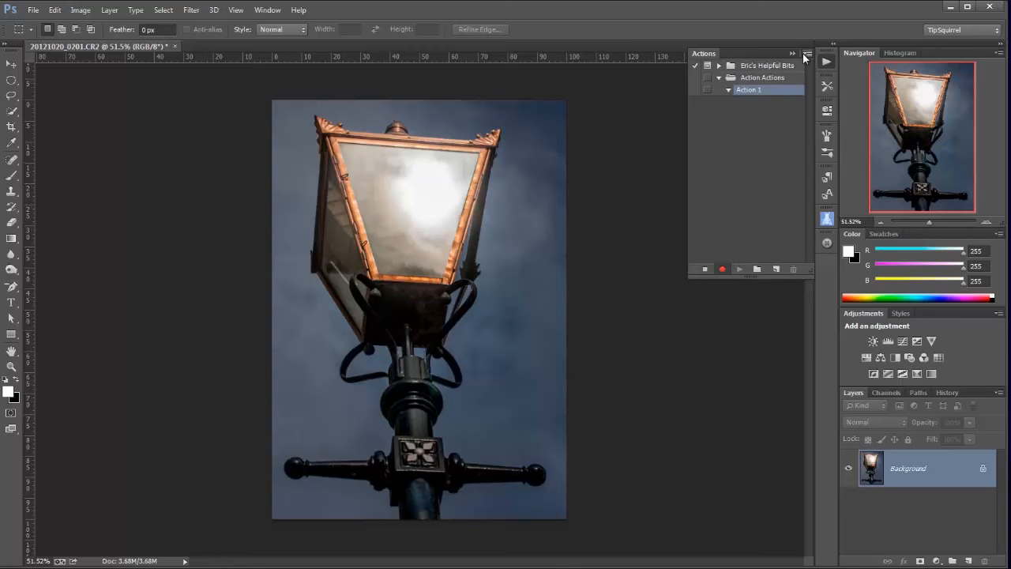
- Browse the Layer and Type menus, then show the Actions panel options offering Insert Menu Item
click(806, 53)
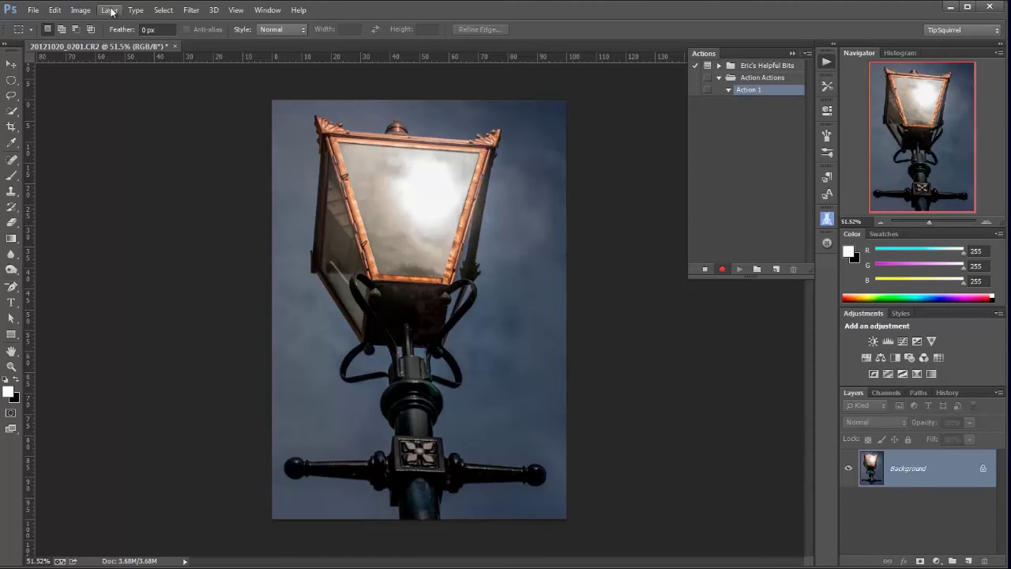
click(109, 10)
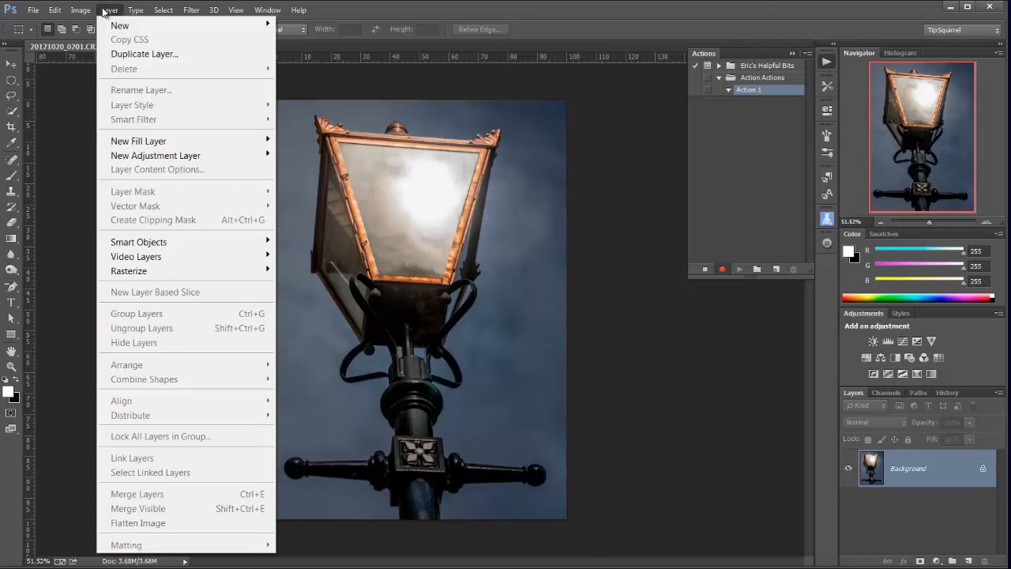
click(136, 9)
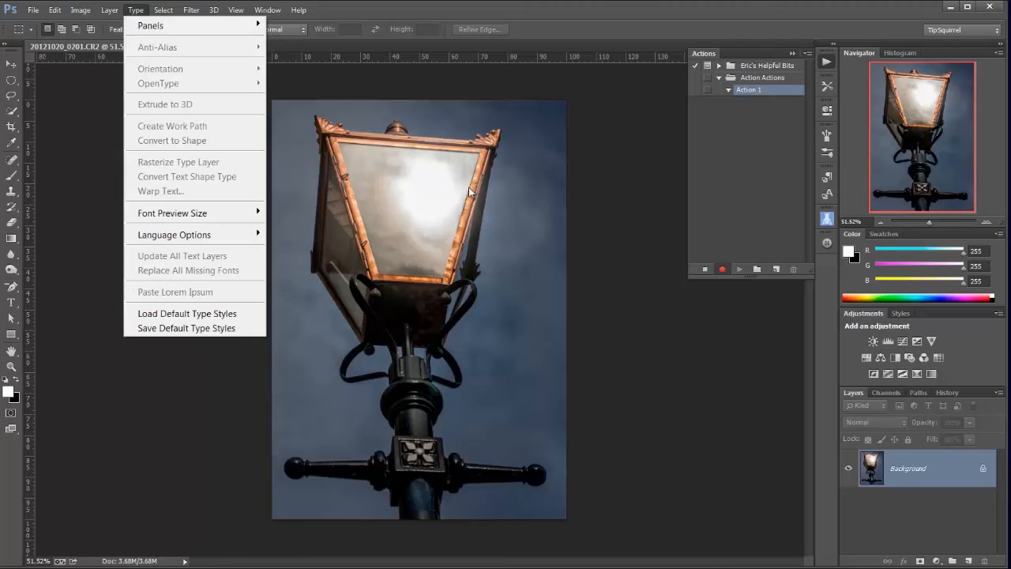
click(793, 53)
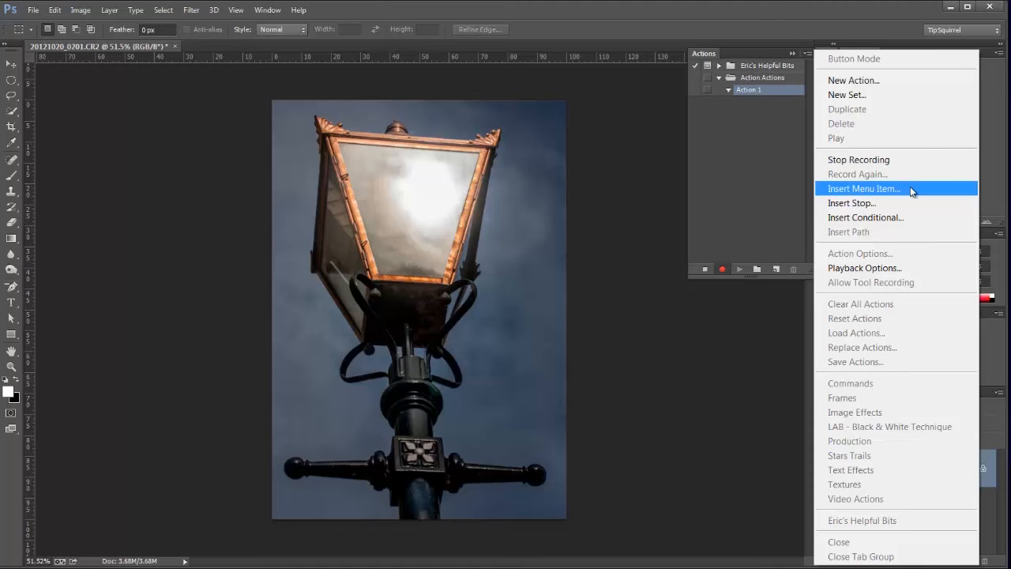
- Insert the Button Mode menu item from the Actions panel options as a recorded step in Action 1
click(863, 188)
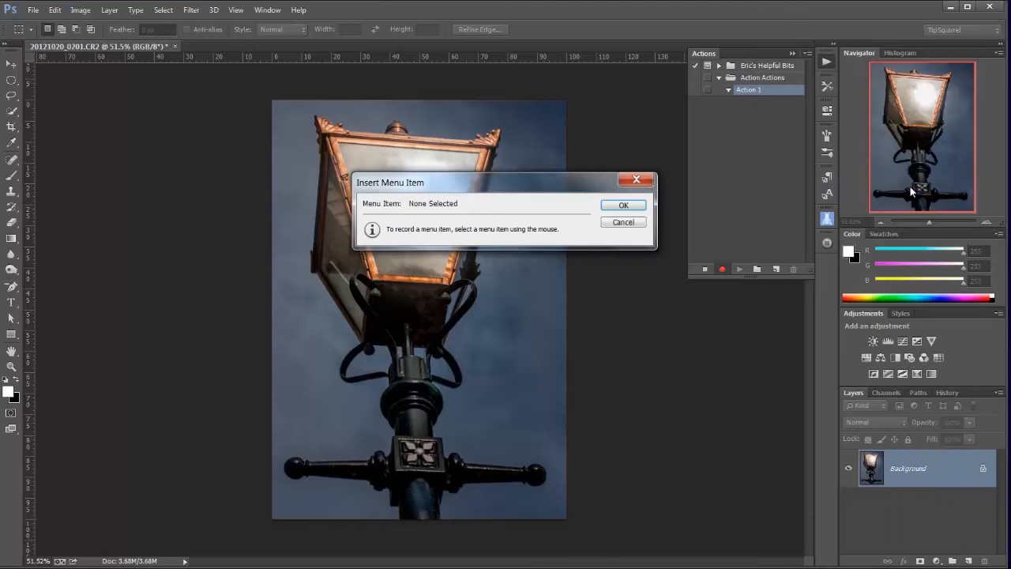
mouse_move(411, 244)
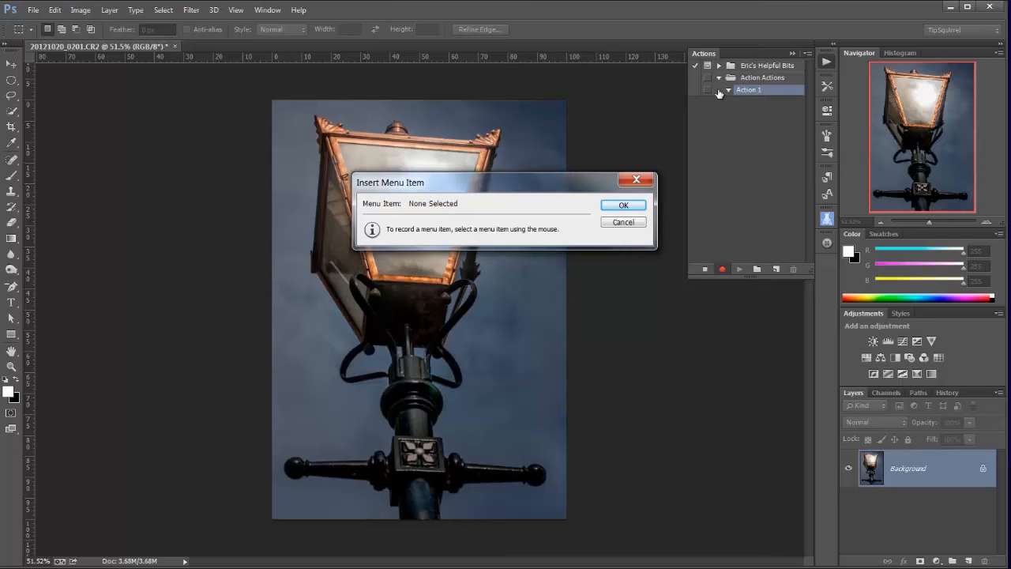
mouse_move(724, 117)
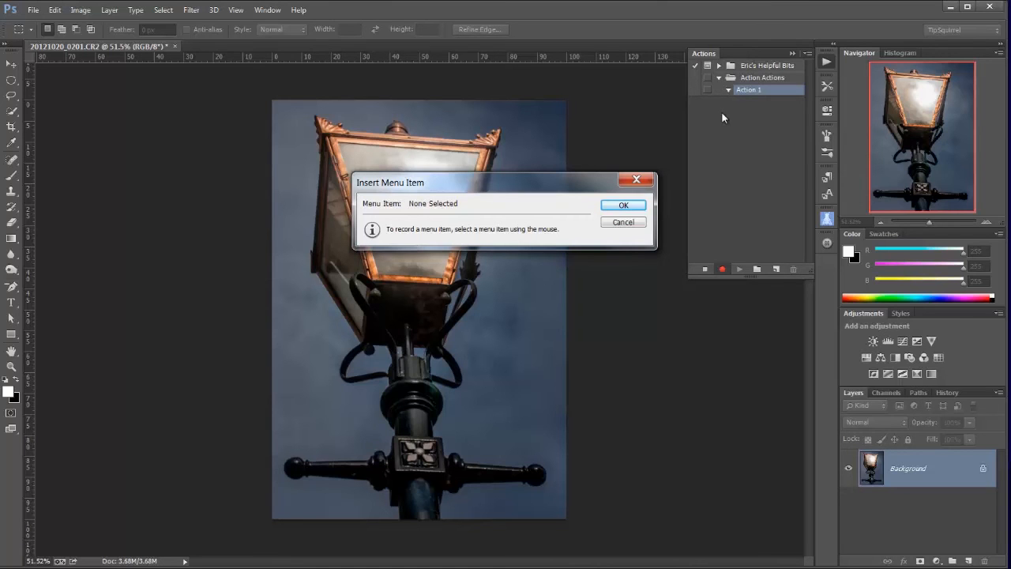
mouse_move(809, 49)
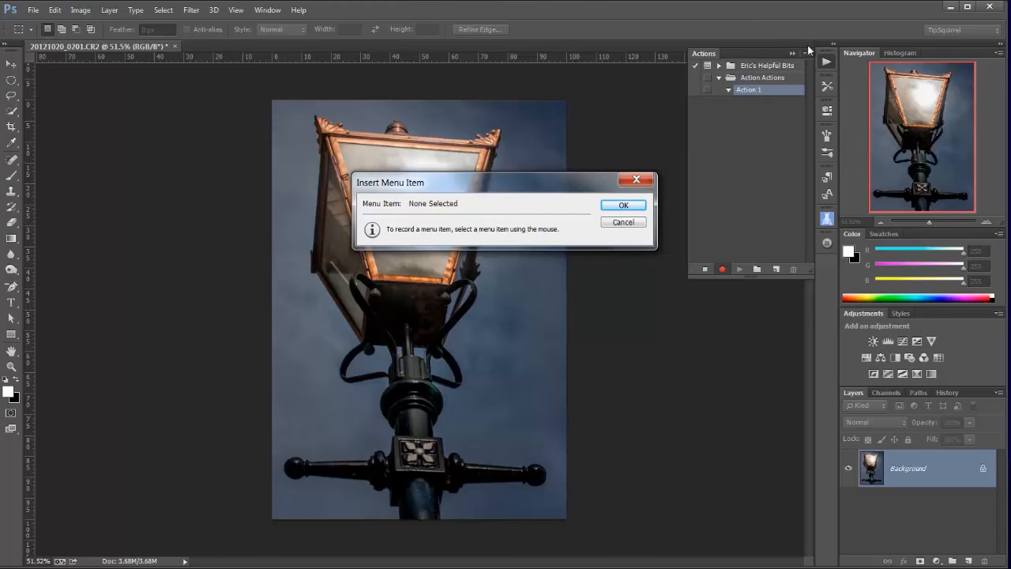
click(808, 54)
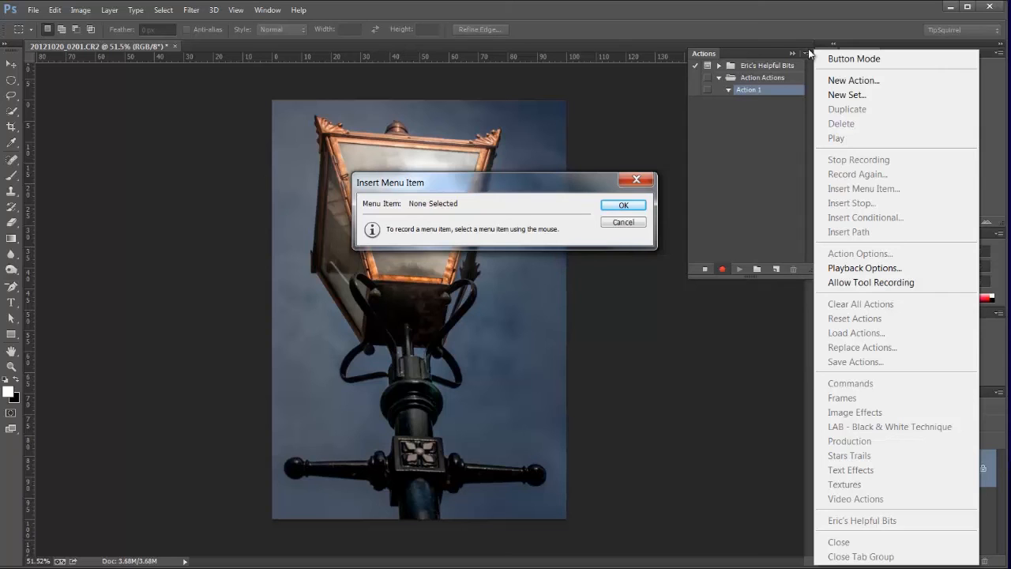
click(853, 59)
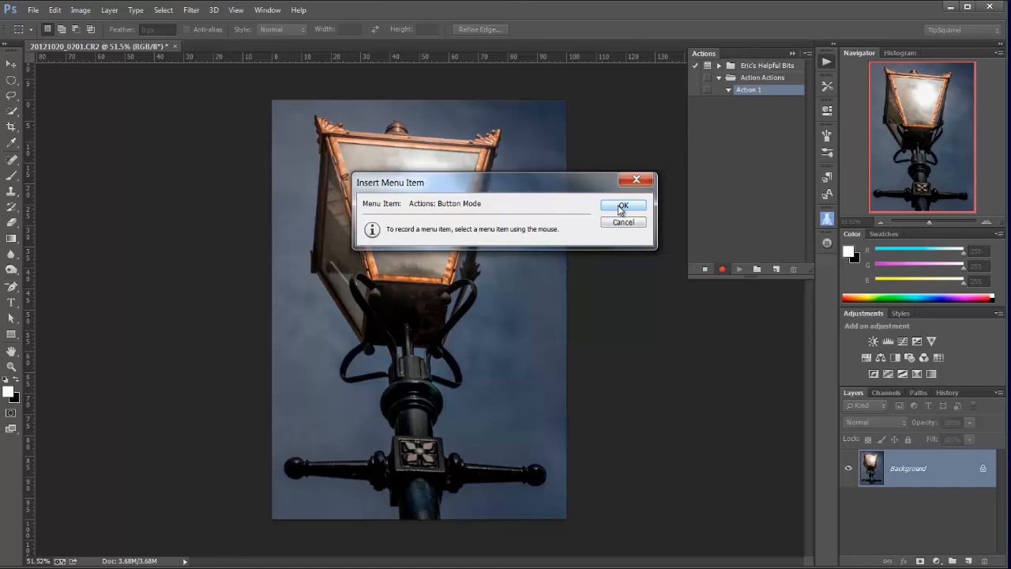
click(622, 205)
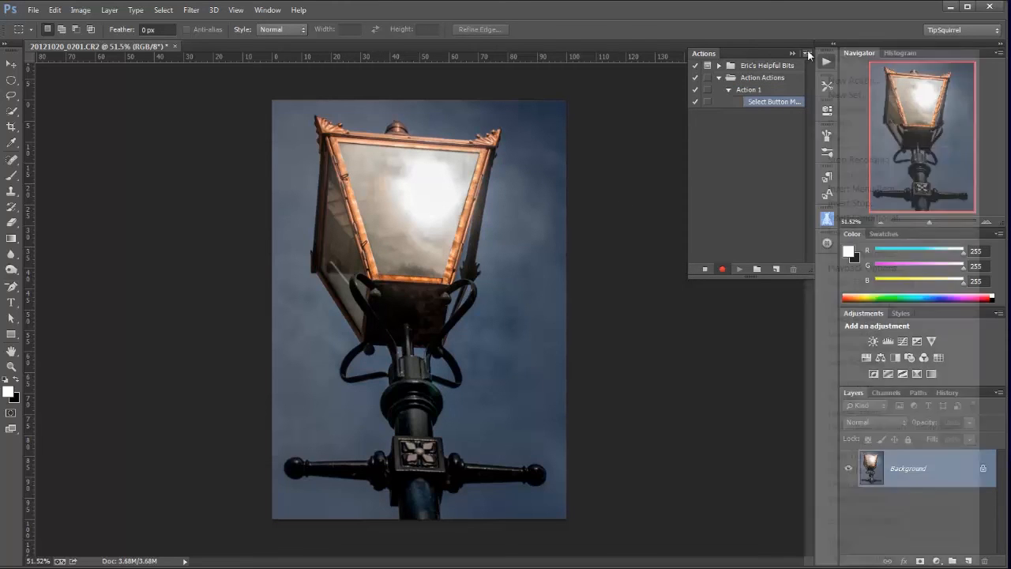
click(794, 54)
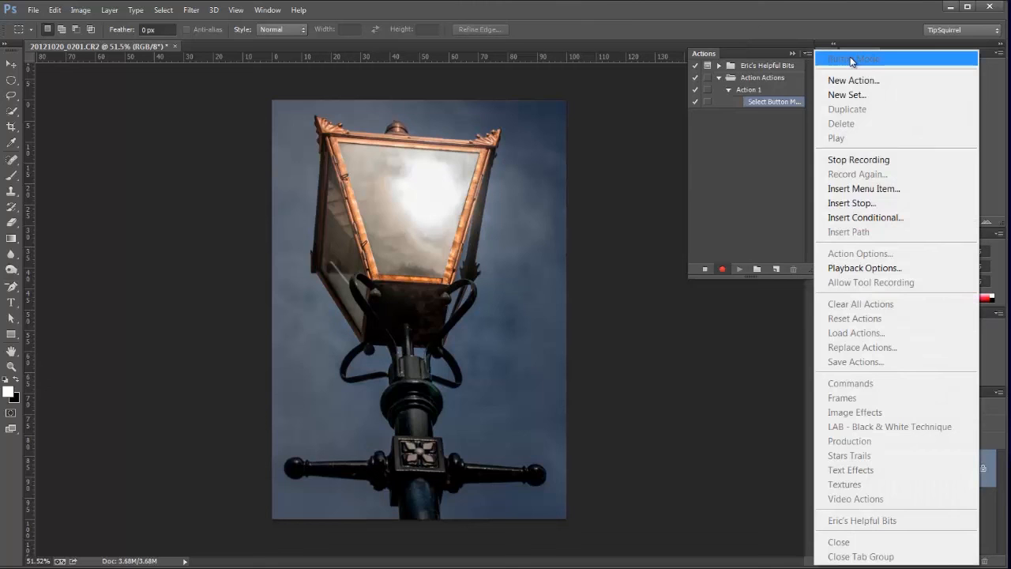
click(863, 188)
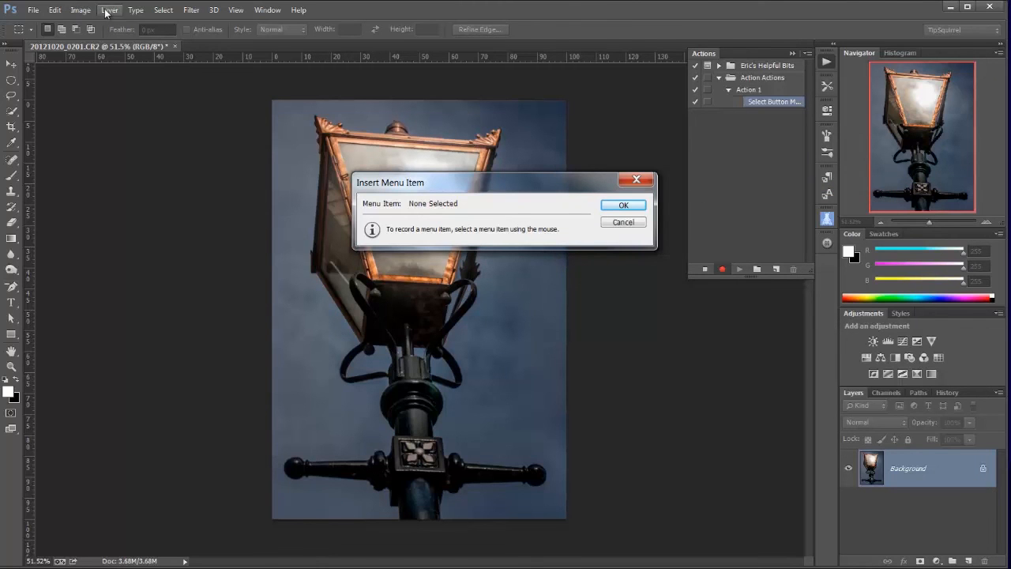
click(109, 9)
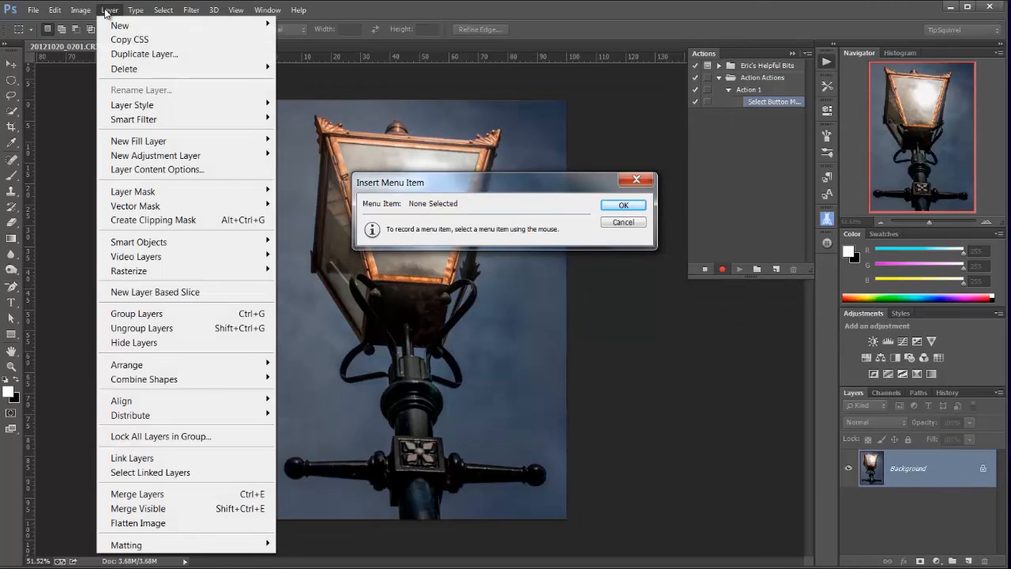
click(79, 10)
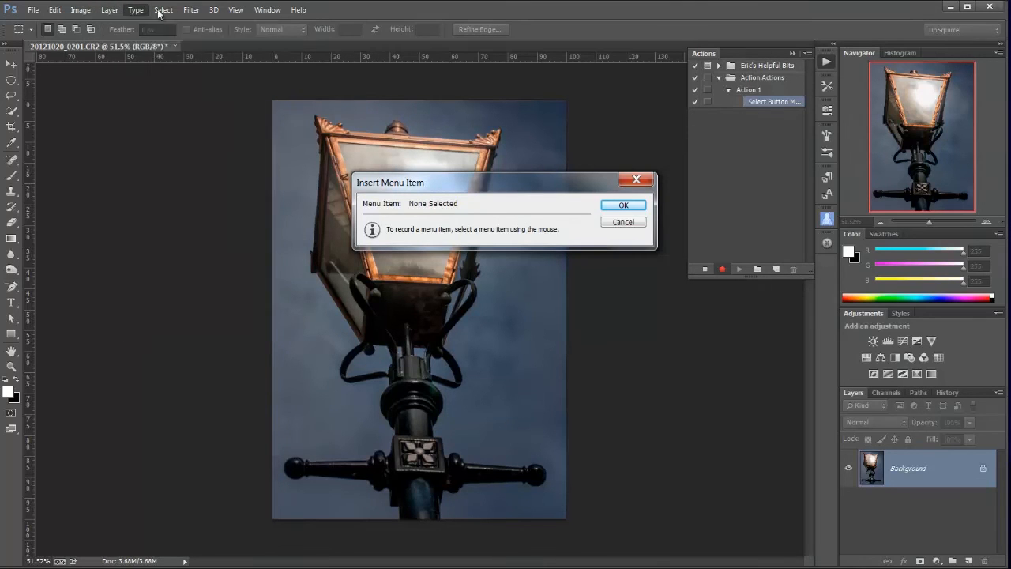
click(236, 9)
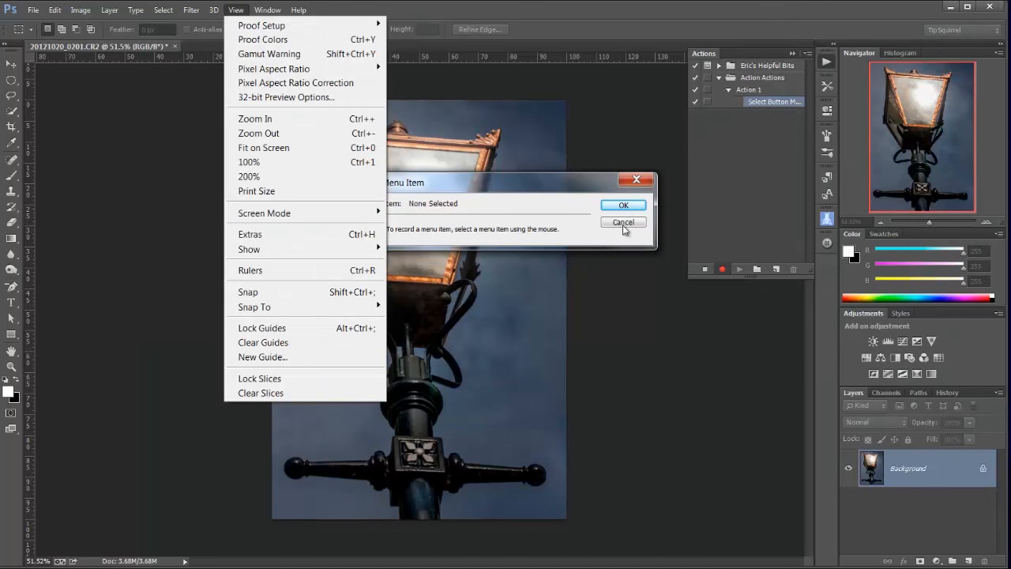
click(623, 221)
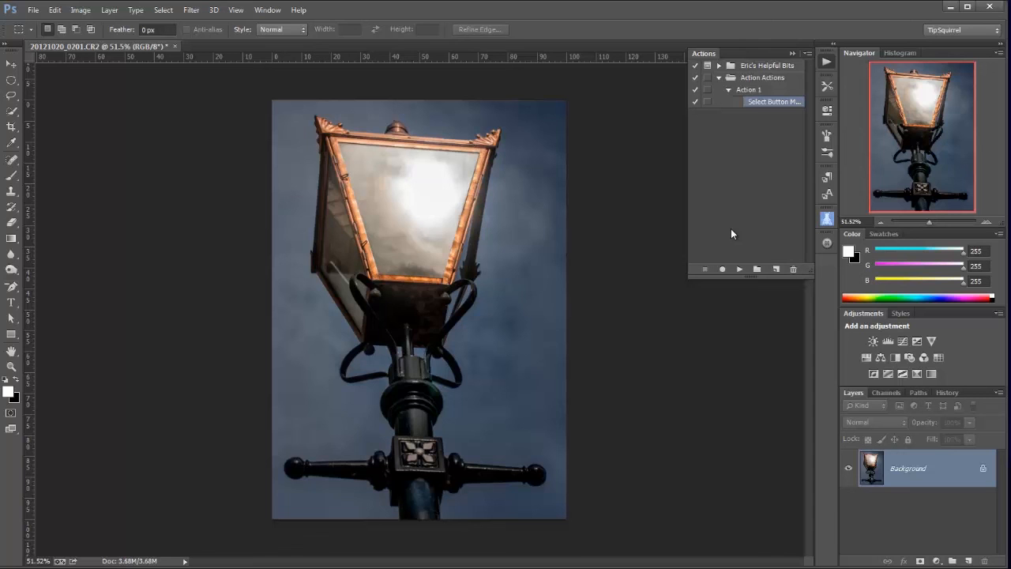
mouse_move(803, 88)
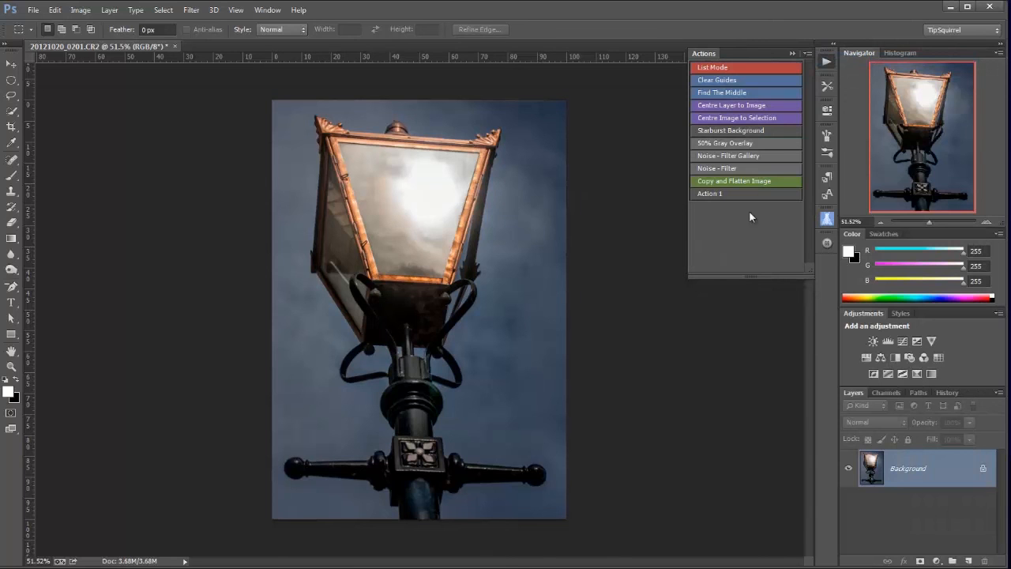
mouse_move(720, 229)
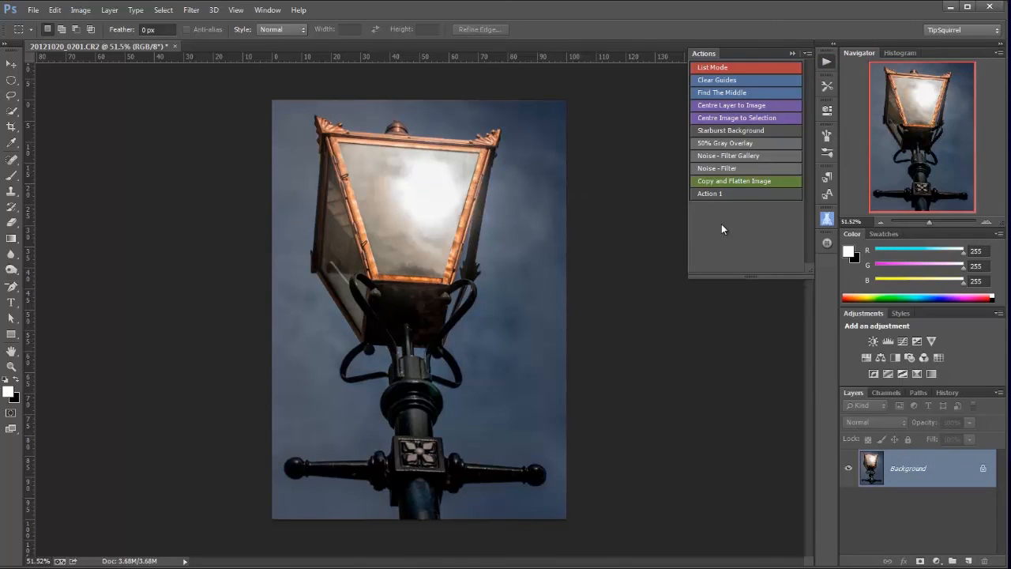